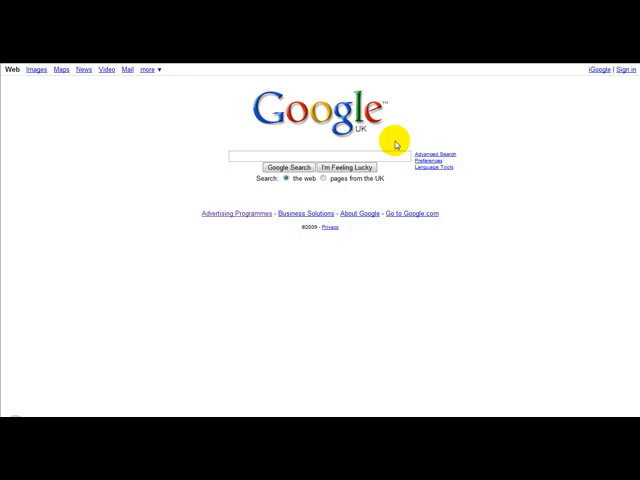
mouse_move(512, 144)
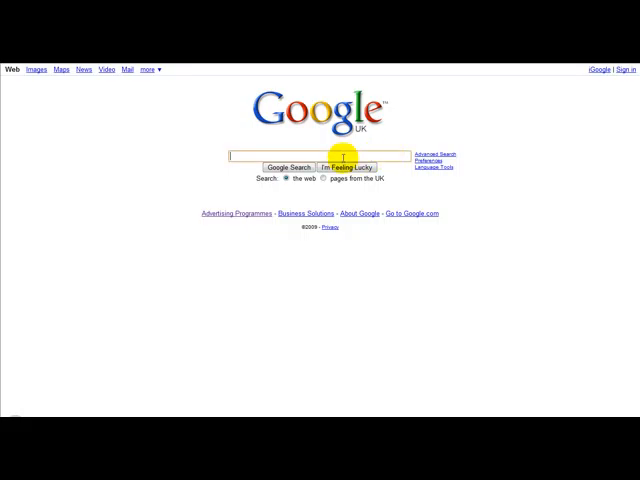
Search Google for "pdf add" to find the Microsoft Save as PDF add-in
text(pdf add)
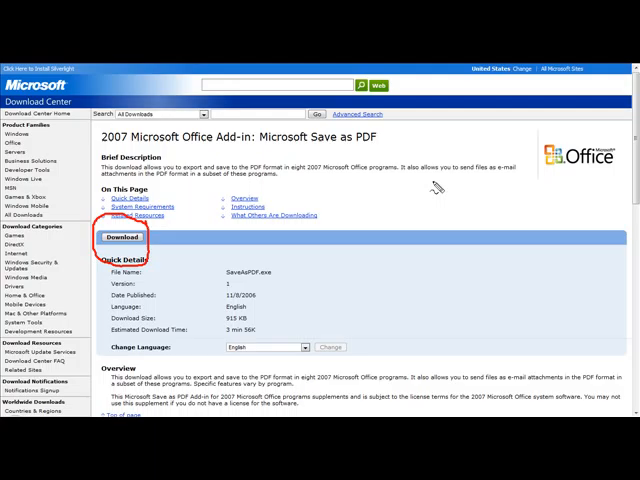
mouse_move(288, 188)
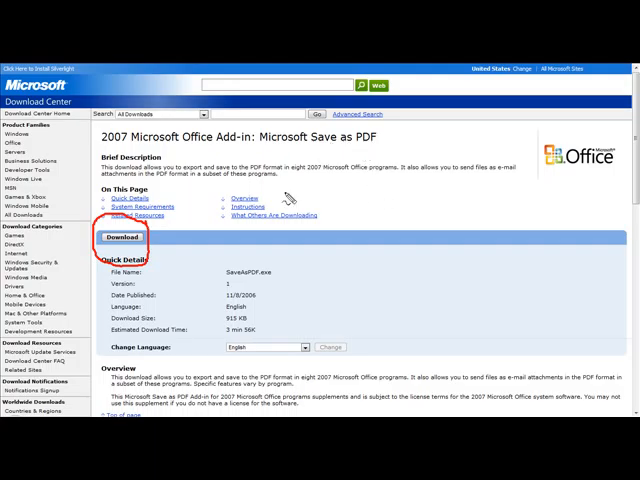
mouse_move(388, 266)
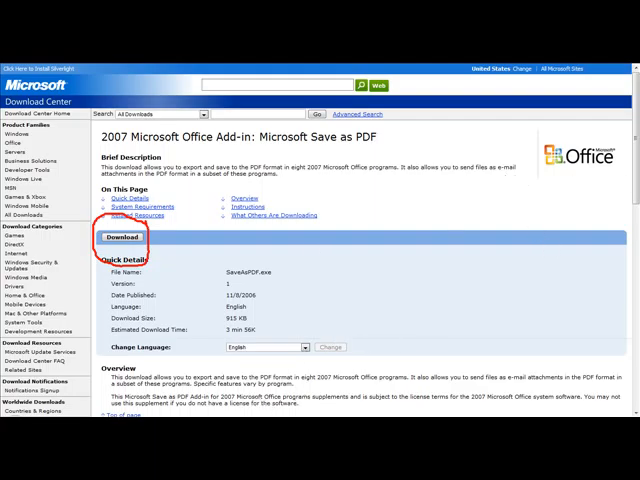
scroll(down, 3)
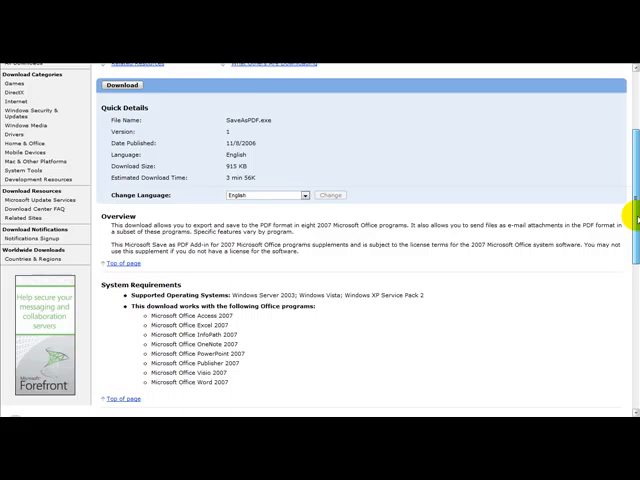
scroll(down, 3)
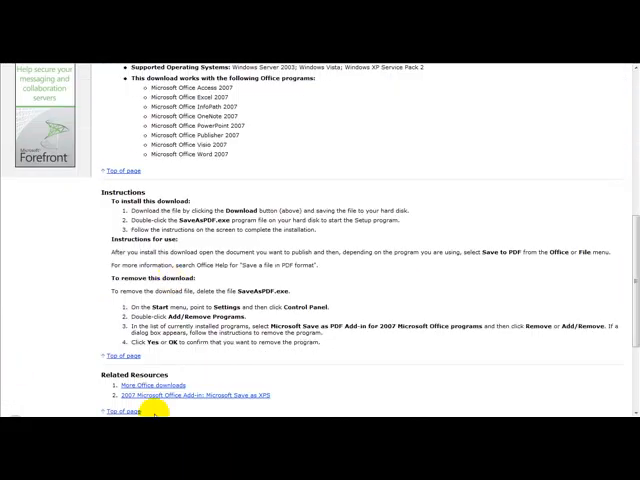
mouse_move(336, 192)
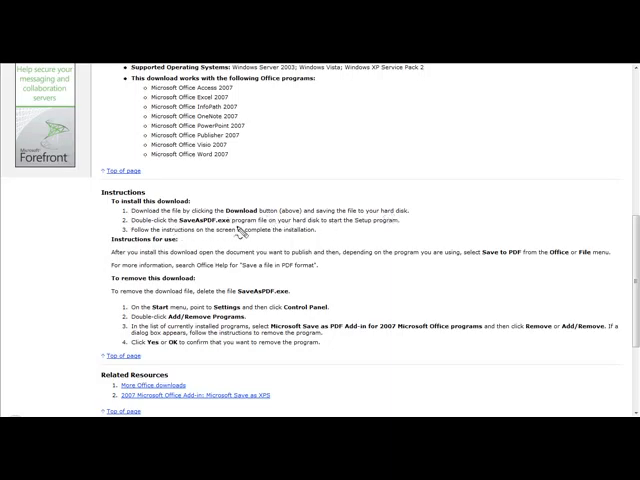
mouse_move(308, 246)
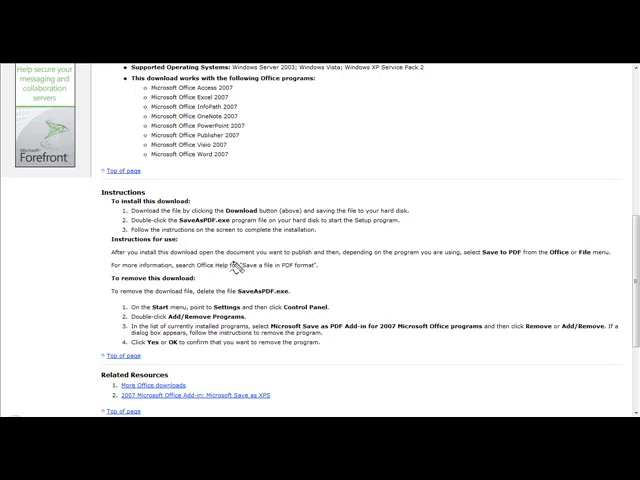
mouse_move(328, 270)
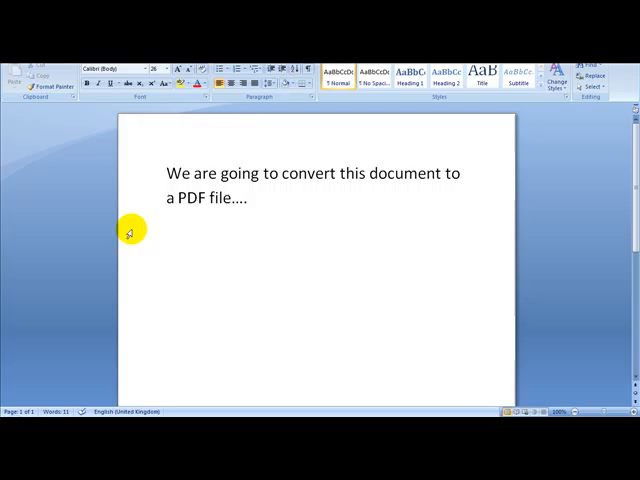
mouse_move(184, 130)
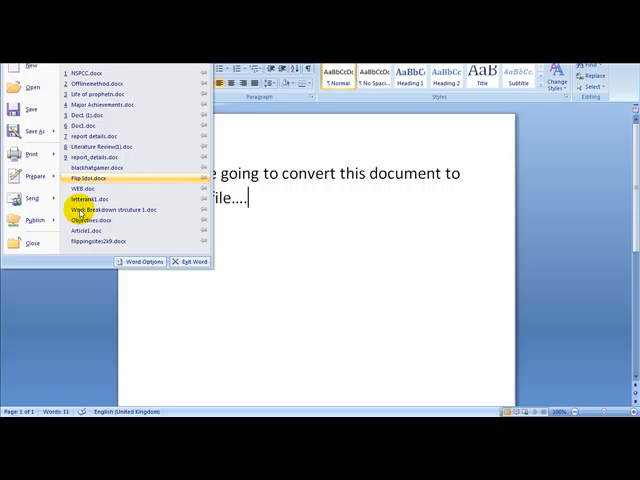
Reveal the Save As format choices, including PDF or XPS, from the Office button menu
click(32, 220)
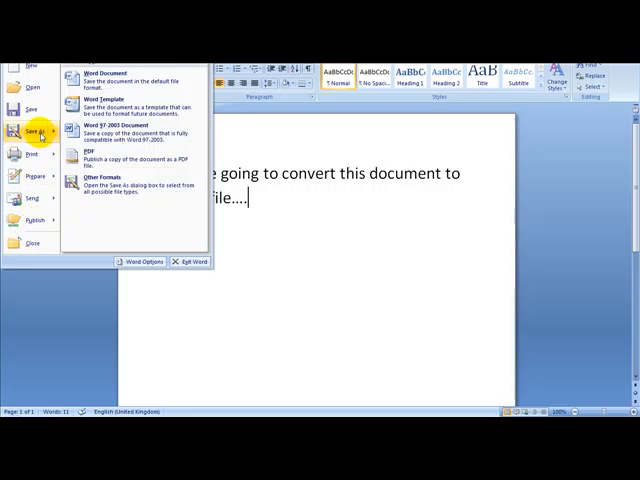
mouse_move(144, 160)
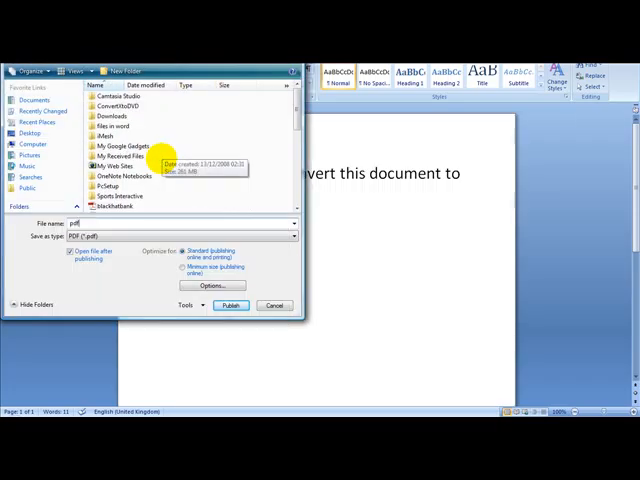
Publish the Word document as a PDF file named "example"
text(example)
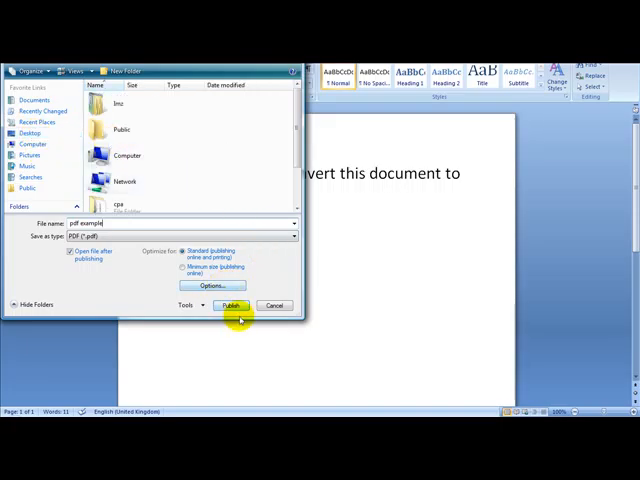
click(232, 304)
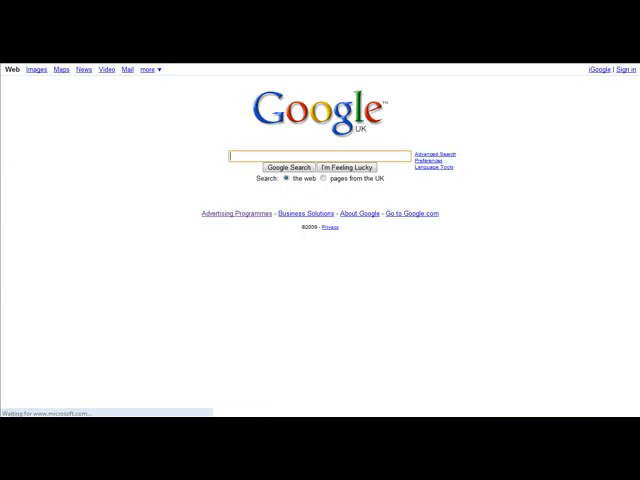
Search Google for "open" to reach the OpenOffice.org site
text(open)
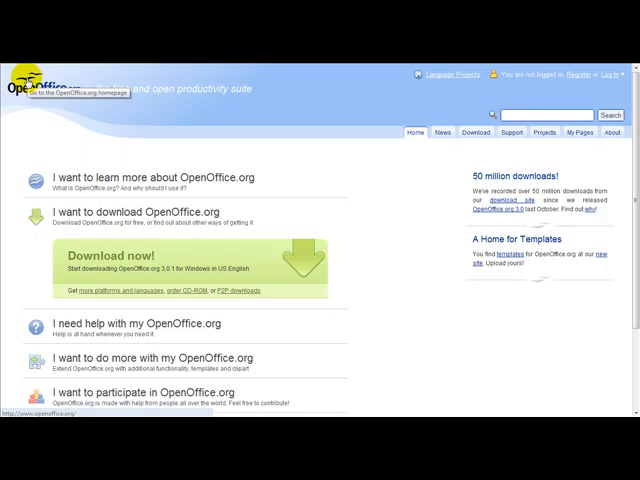
mouse_move(364, 260)
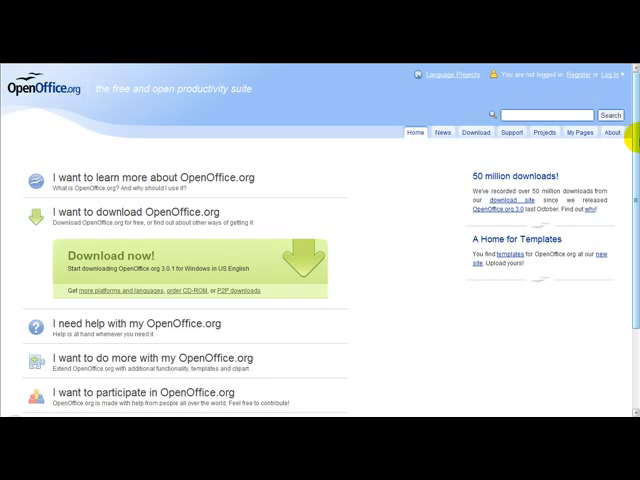
mouse_move(256, 270)
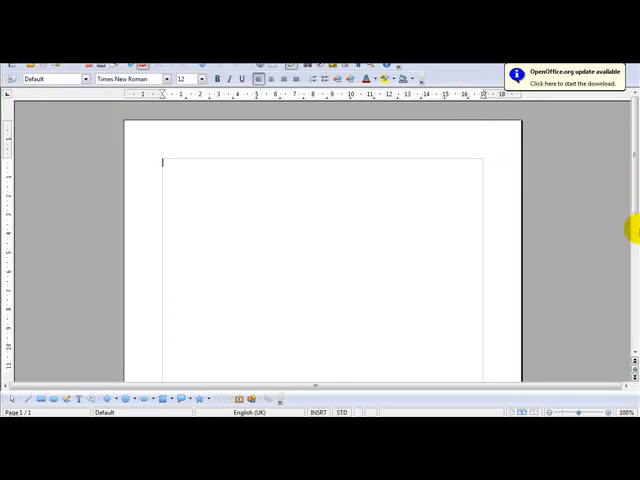
mouse_move(216, 172)
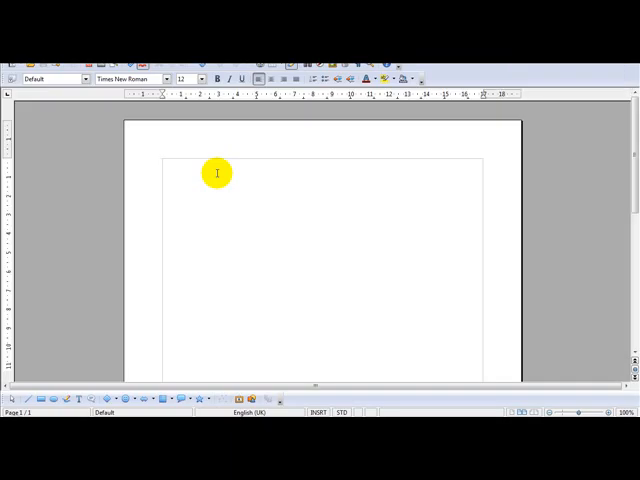
Write the test sentence "Text to see if this converts" in the blank Writer document
text(A)
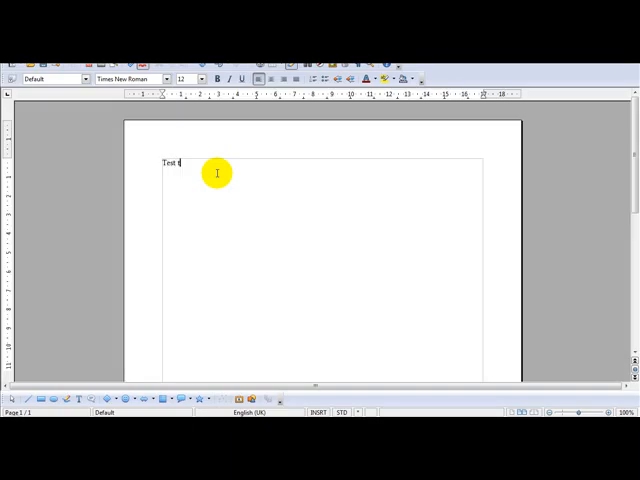
text(o see if this converts)
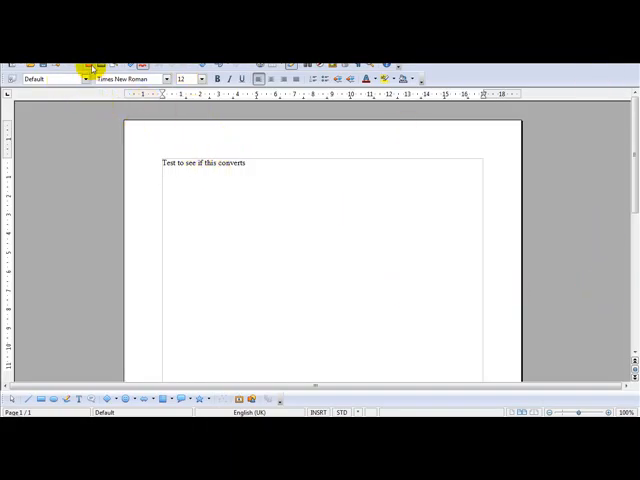
mouse_move(88, 78)
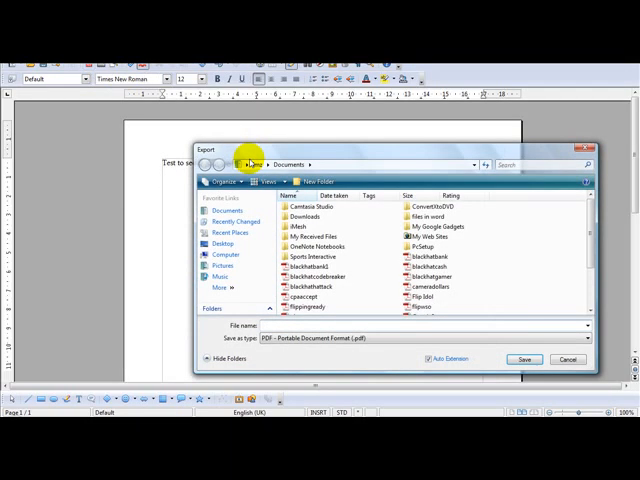
mouse_move(222, 244)
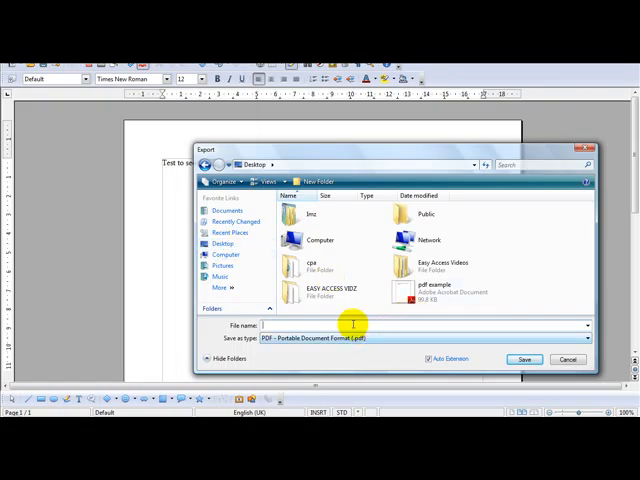
Export the Writer document to the Desktop as a PDF file named "pdf"
text(pdff)
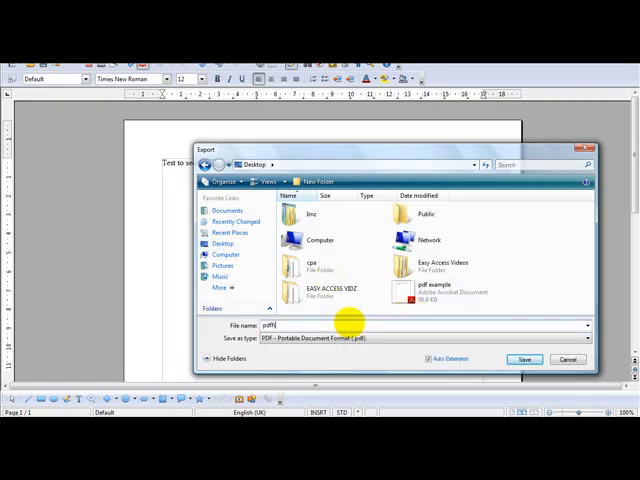
click(524, 358)
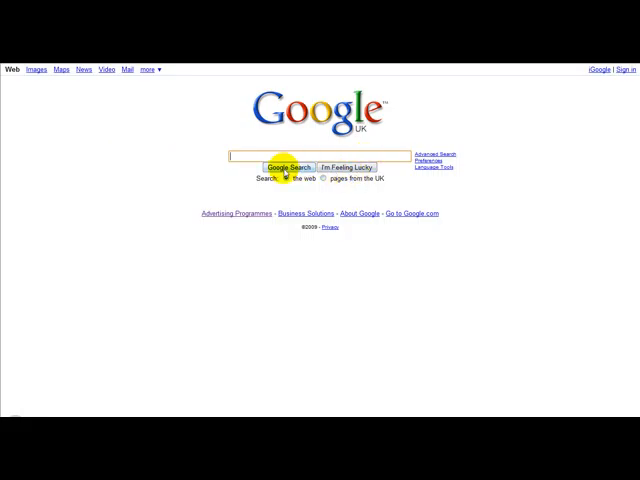
Search Google for "online pdf converter" and open a converter site from the results
text(online pdf convertor)
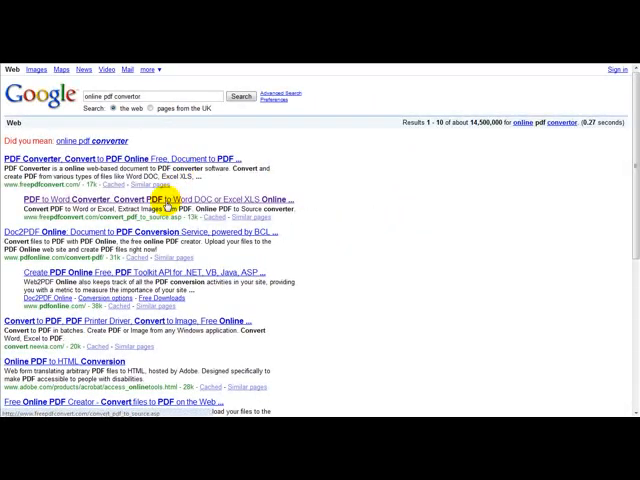
click(130, 198)
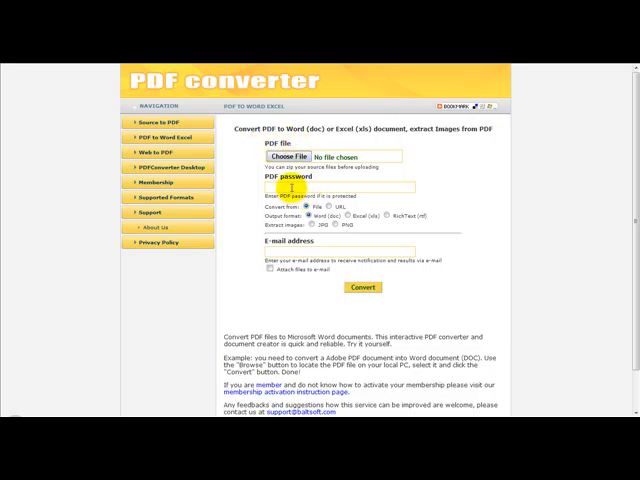
mouse_move(280, 208)
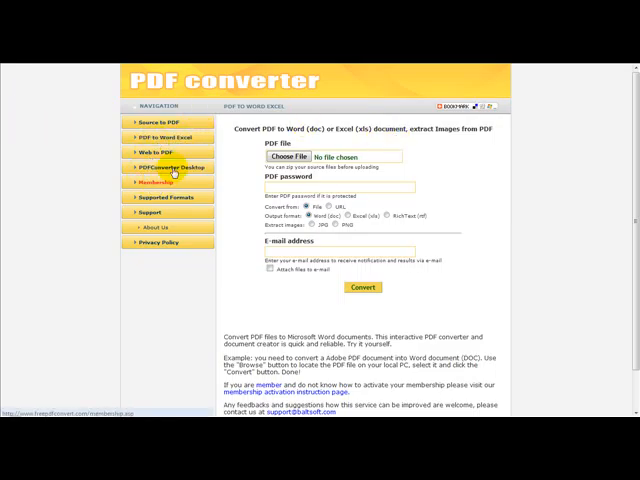
mouse_move(160, 152)
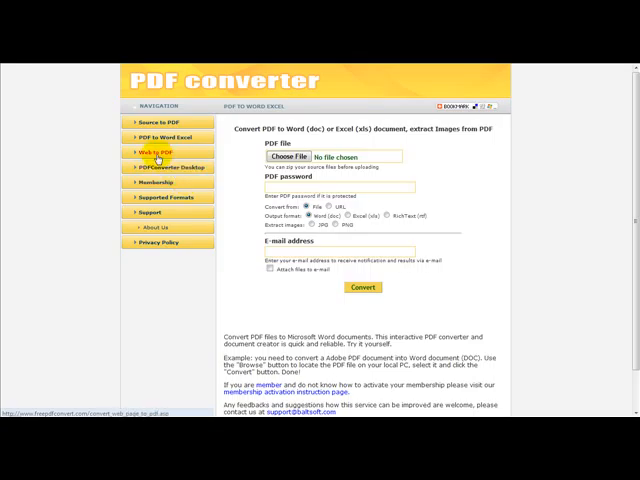
mouse_move(290, 228)
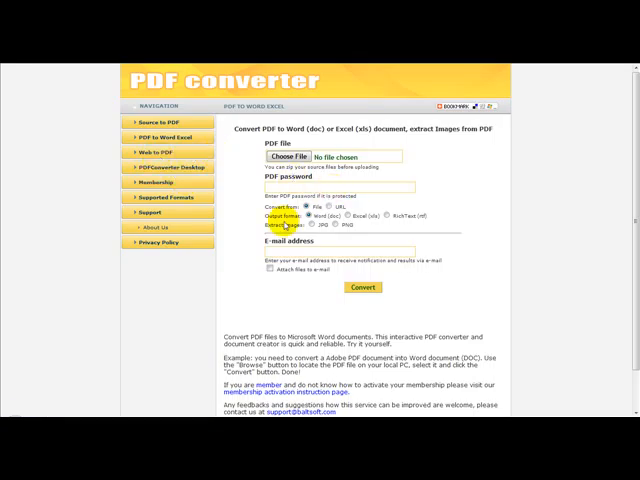
scroll(down, 3)
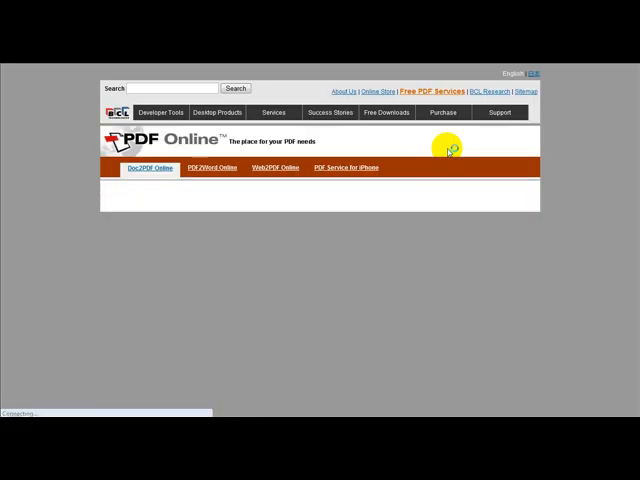
Open the easyPDF Online conversion page and review its file, output name and email steps
click(150, 168)
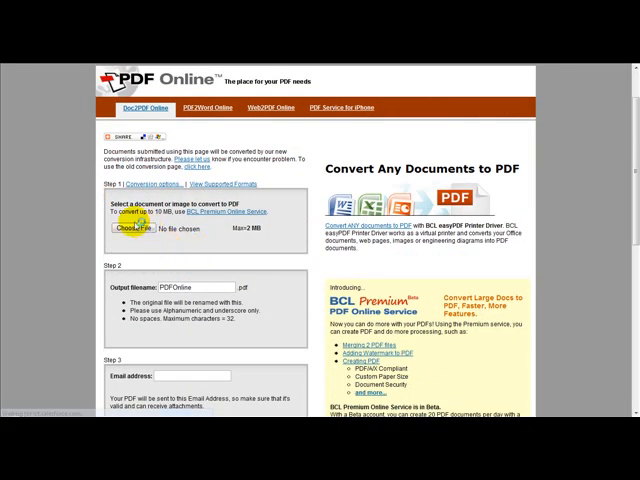
scroll(down, 3)
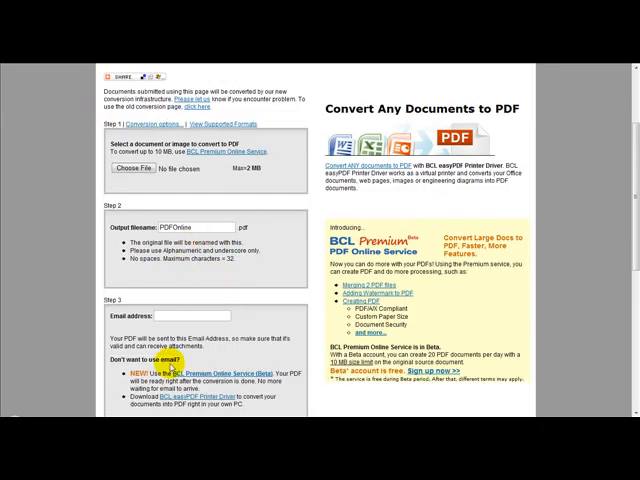
scroll(down, 3)
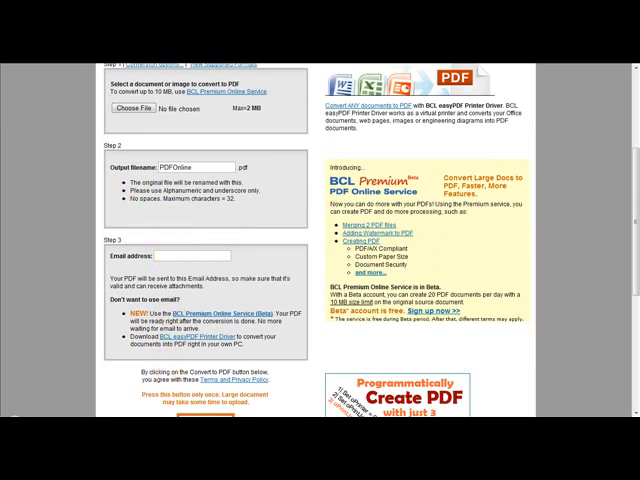